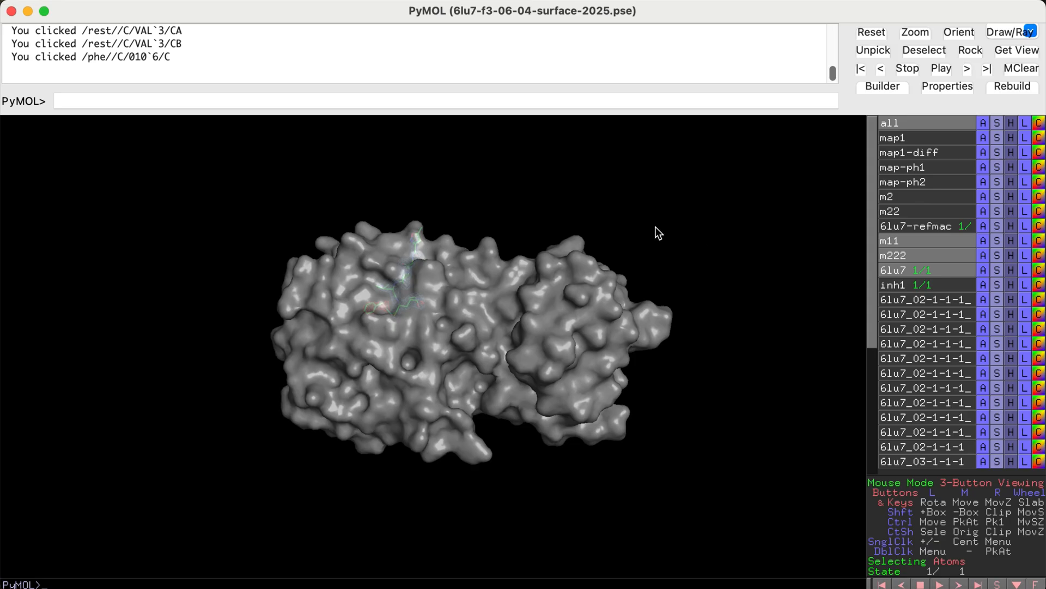
- Zoom onto the bound inhibitor and rotate the pocket to check its fit in the density mesh from below and above
left_click_drag(657, 233, 431, 304)
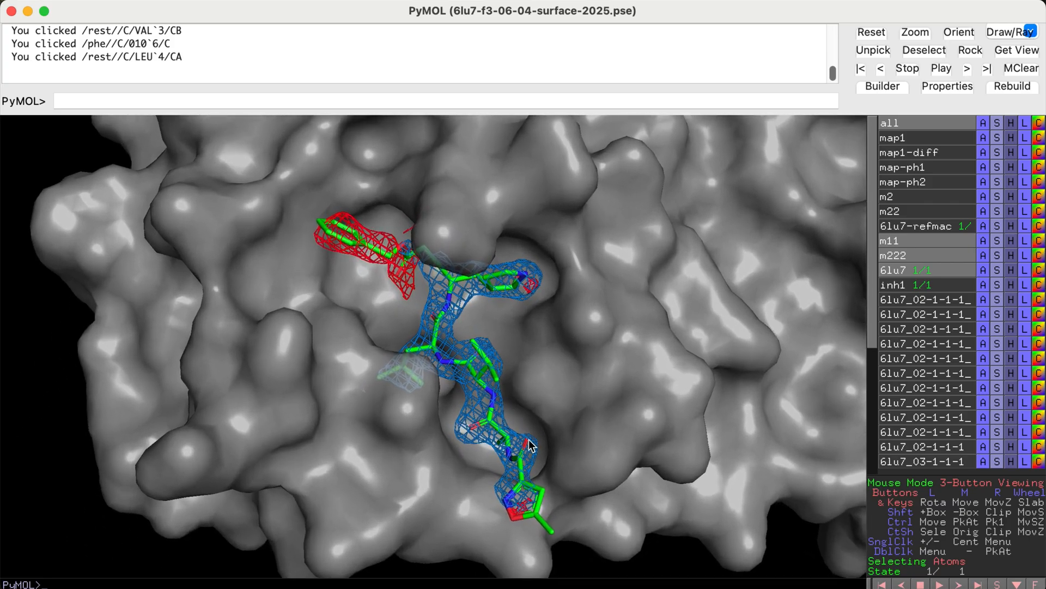
left_click_drag(527, 444, 521, 380)
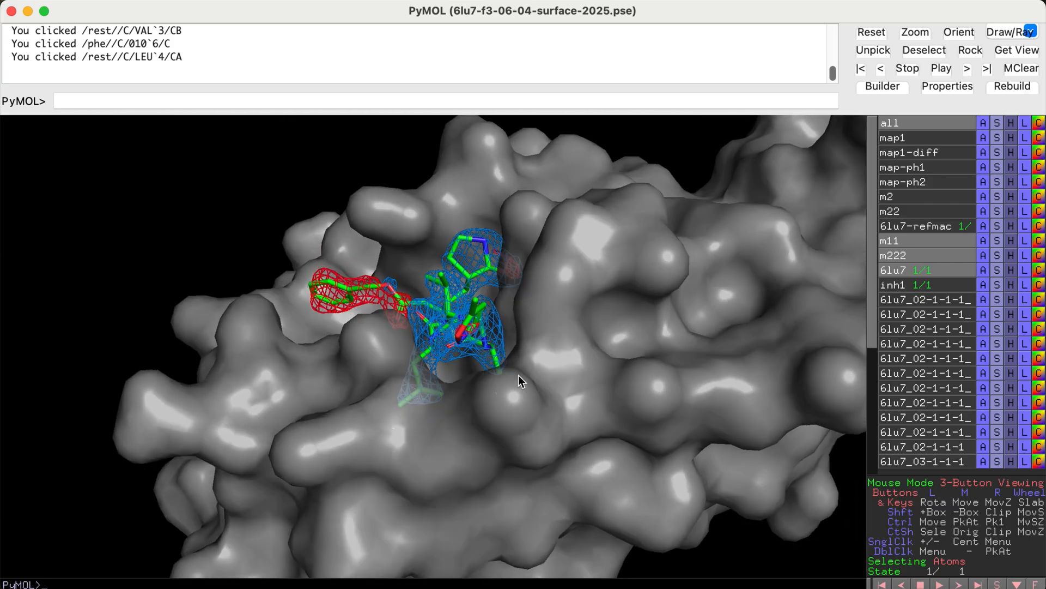
left_click_drag(521, 381, 635, 361)
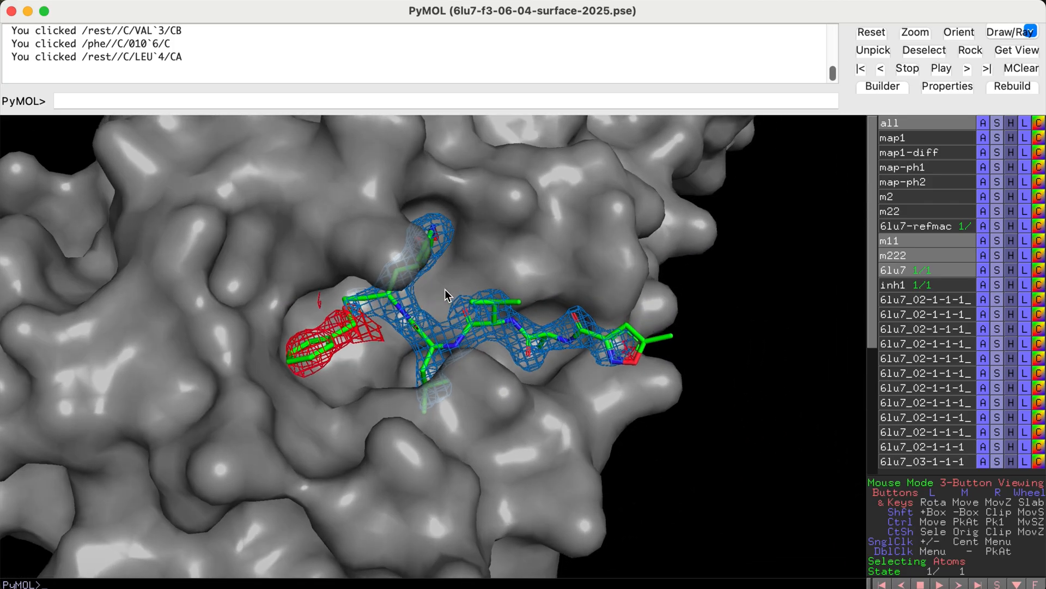
left_click_drag(447, 295, 434, 315)
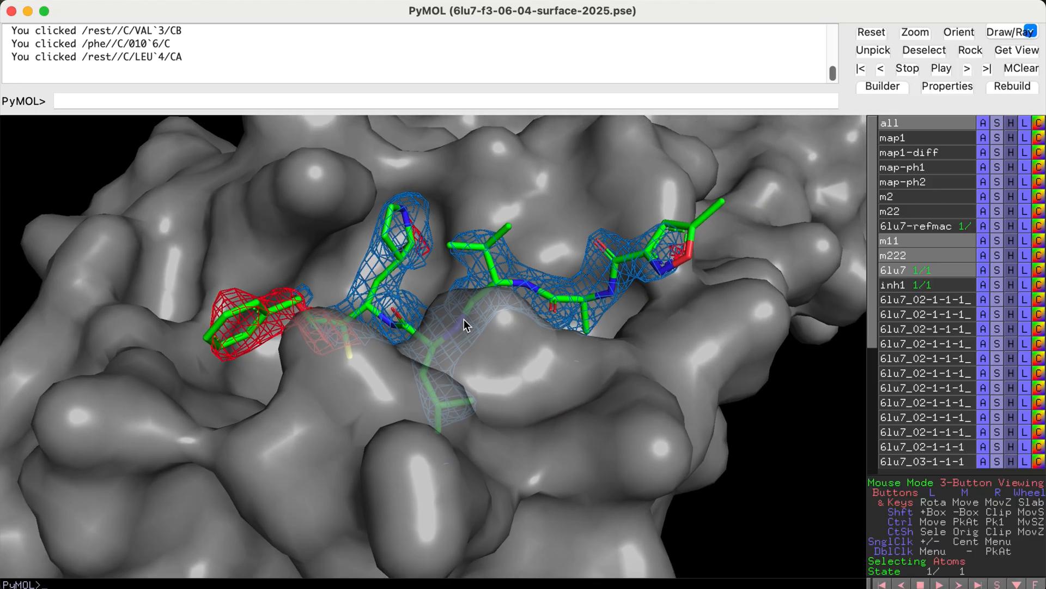
left_click_drag(465, 326, 491, 402)
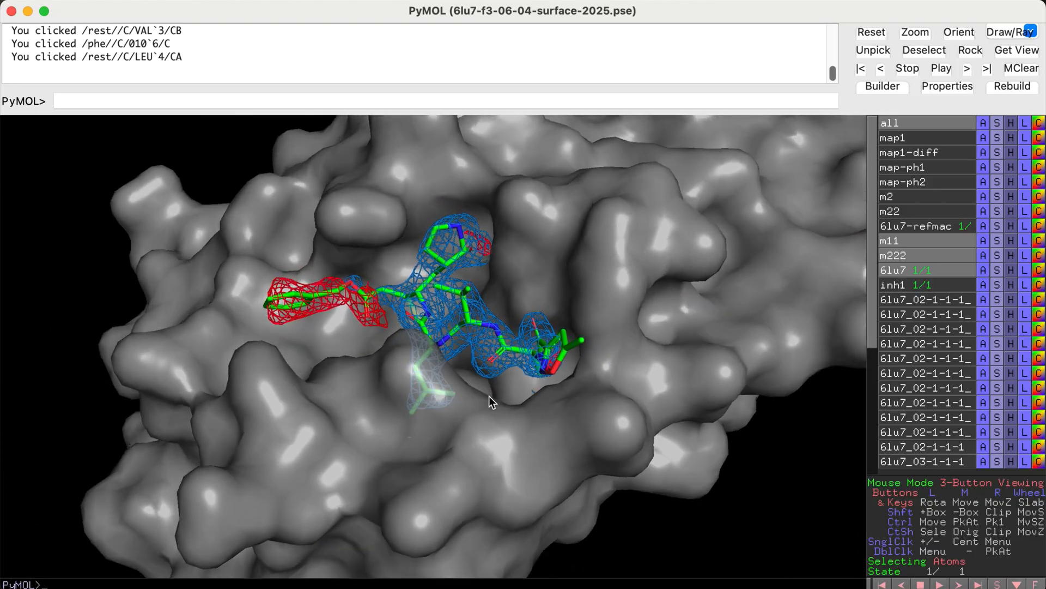
left_click_drag(490, 402, 393, 261)
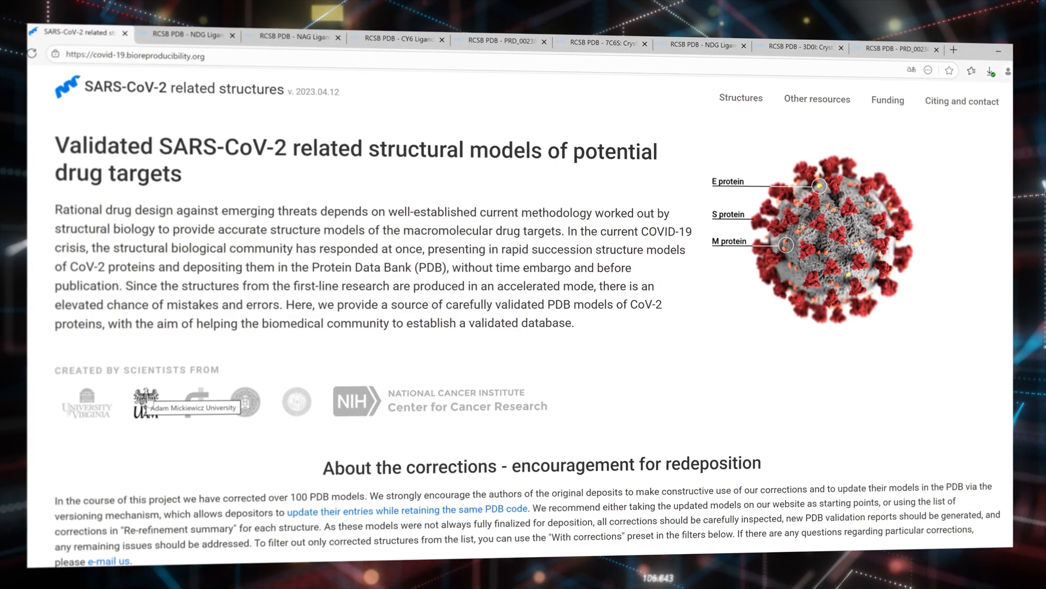
- Scroll to the structures table filtered to X-ray entries and follow the NDG ligand link on 3D0I
scroll("down", 3)
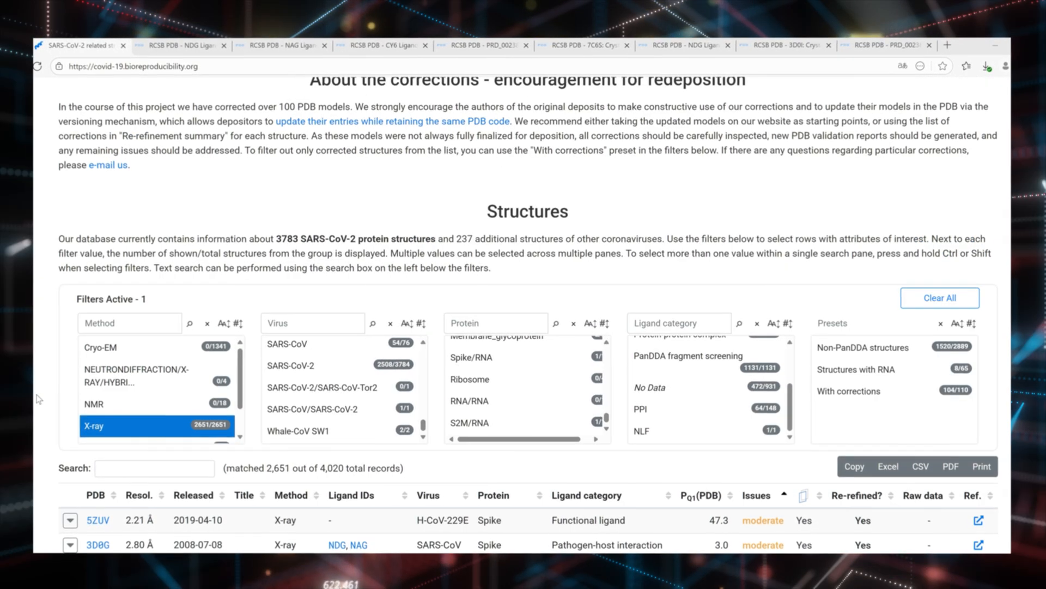
scroll("down", 3)
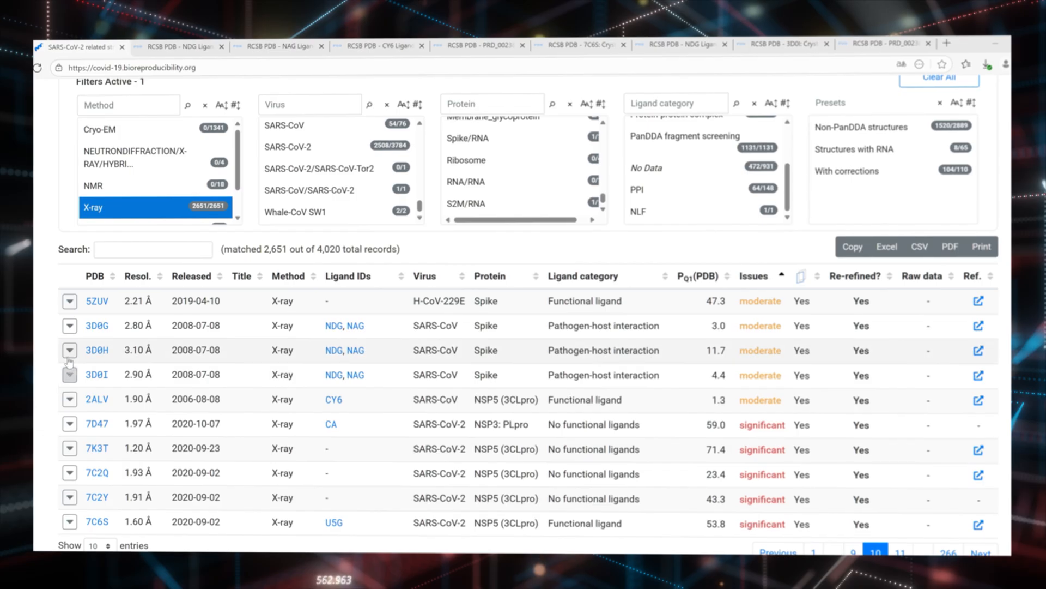
left_click(69, 349)
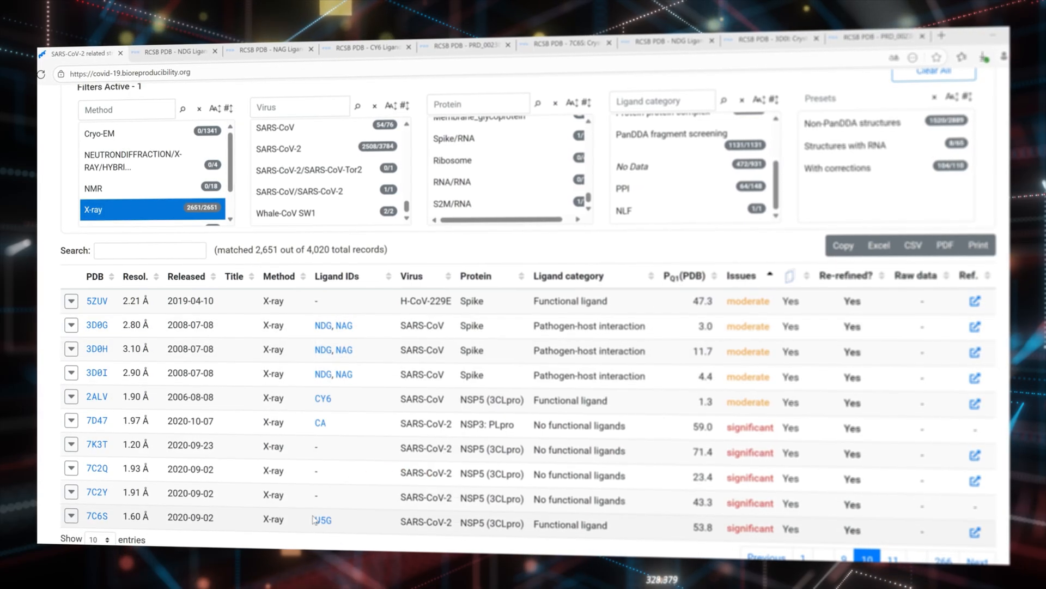
mouse_move(339, 373)
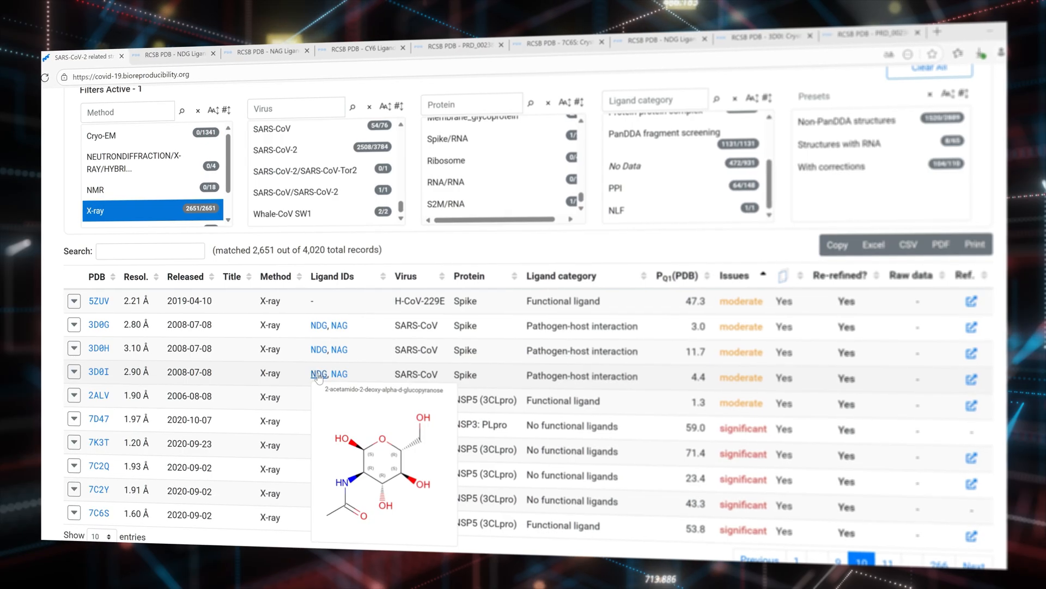
left_click(315, 373)
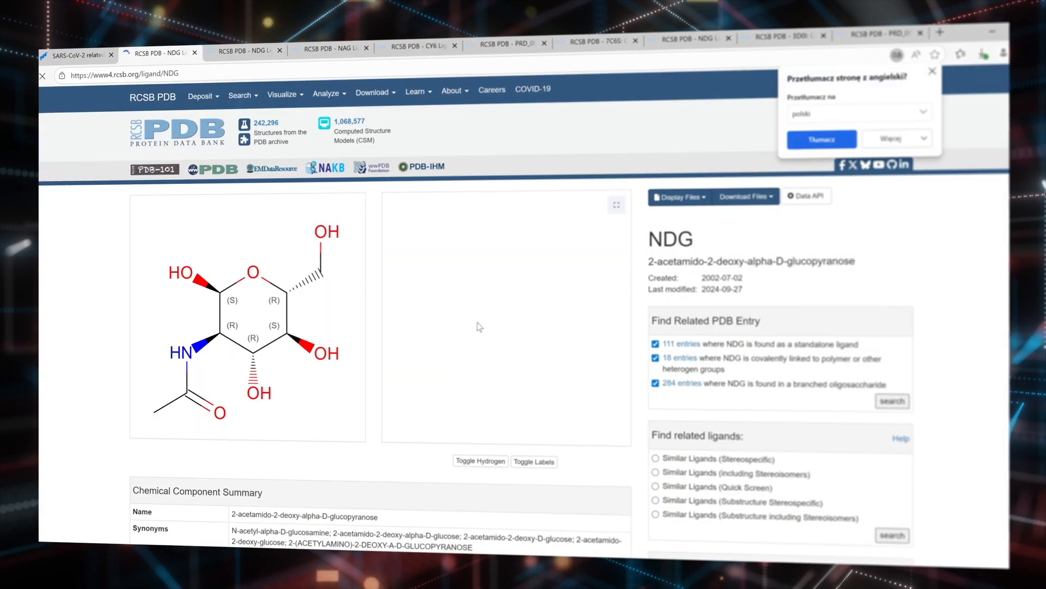